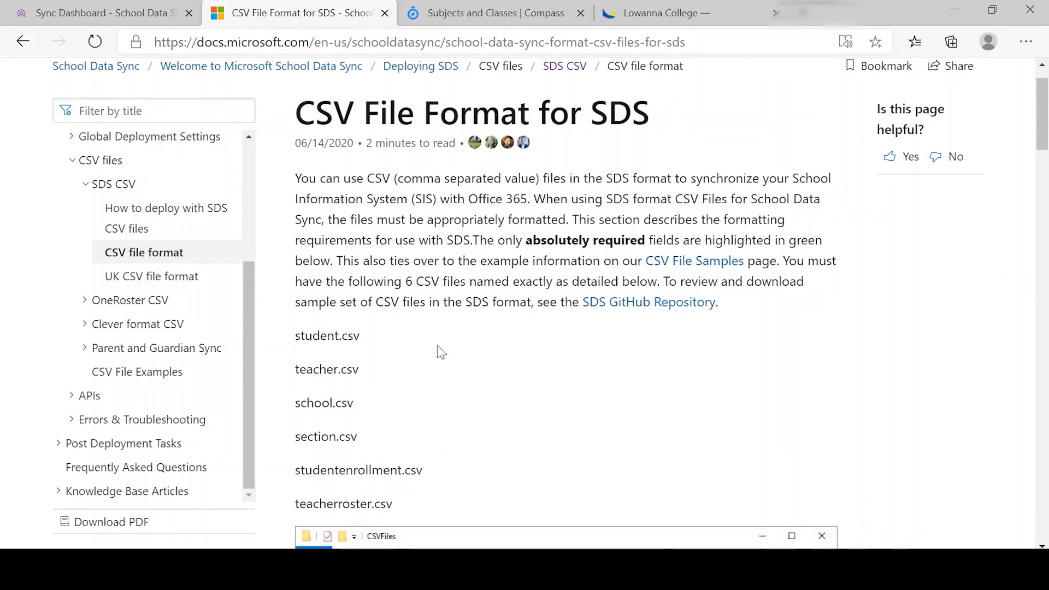
Scroll the SDS CSV format page past the file list to the Student.csv attribute table.
scroll("down", 3)
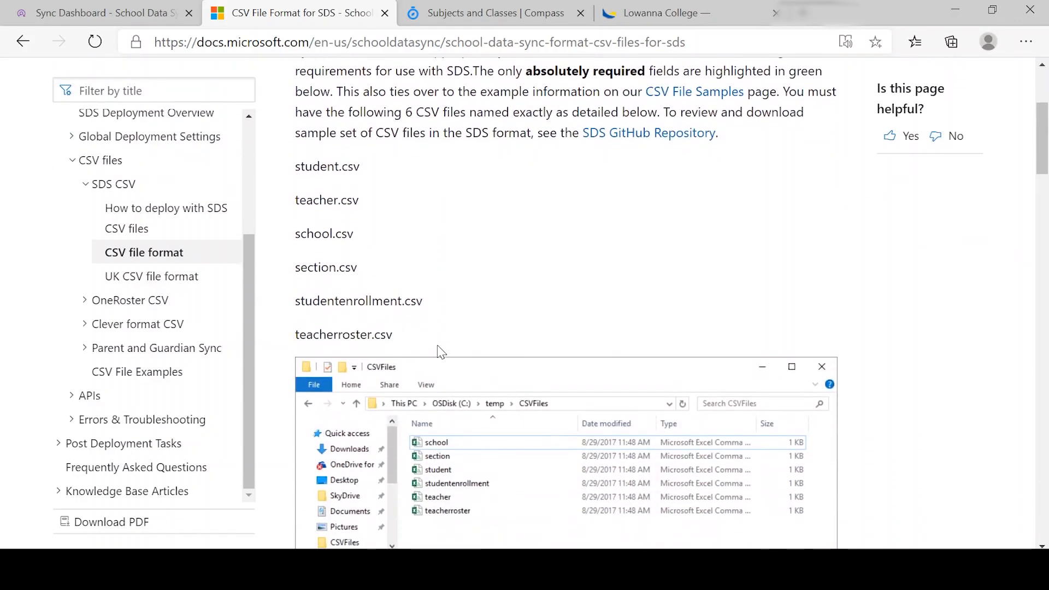
scroll("down", 3)
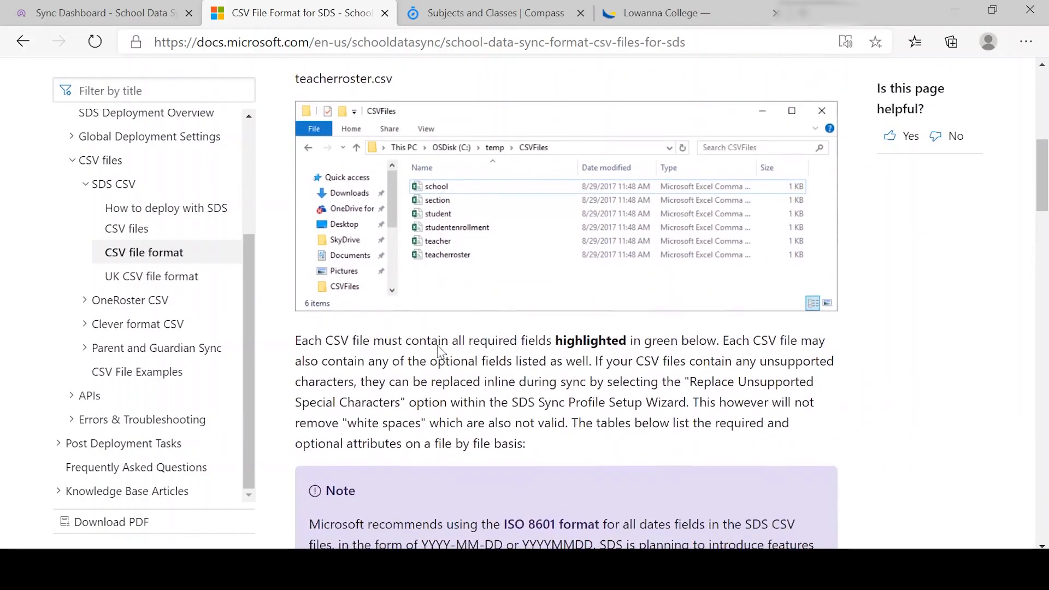
scroll("down", 3)
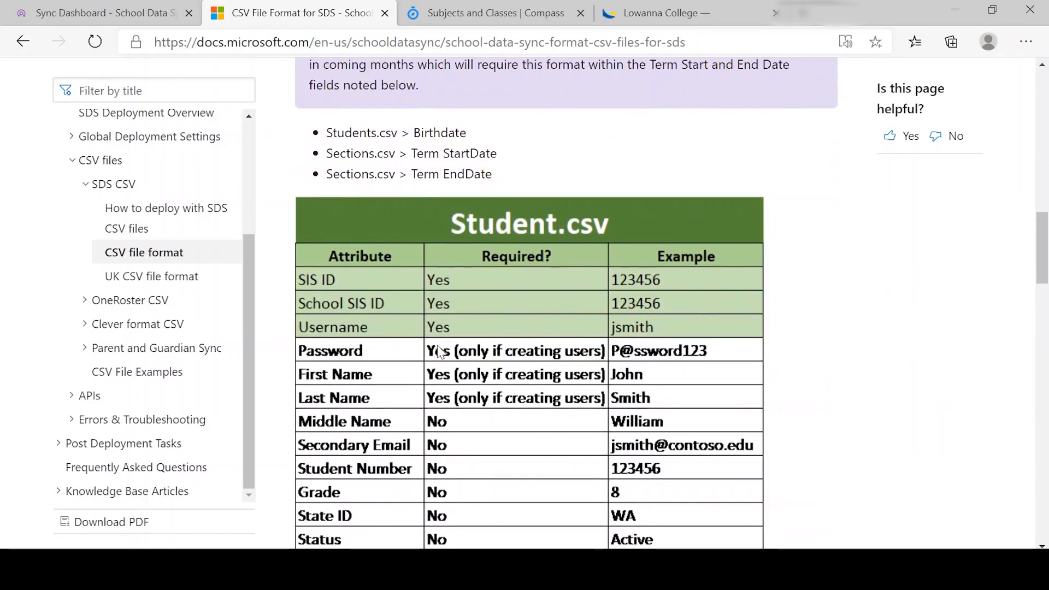
scroll("down", 3)
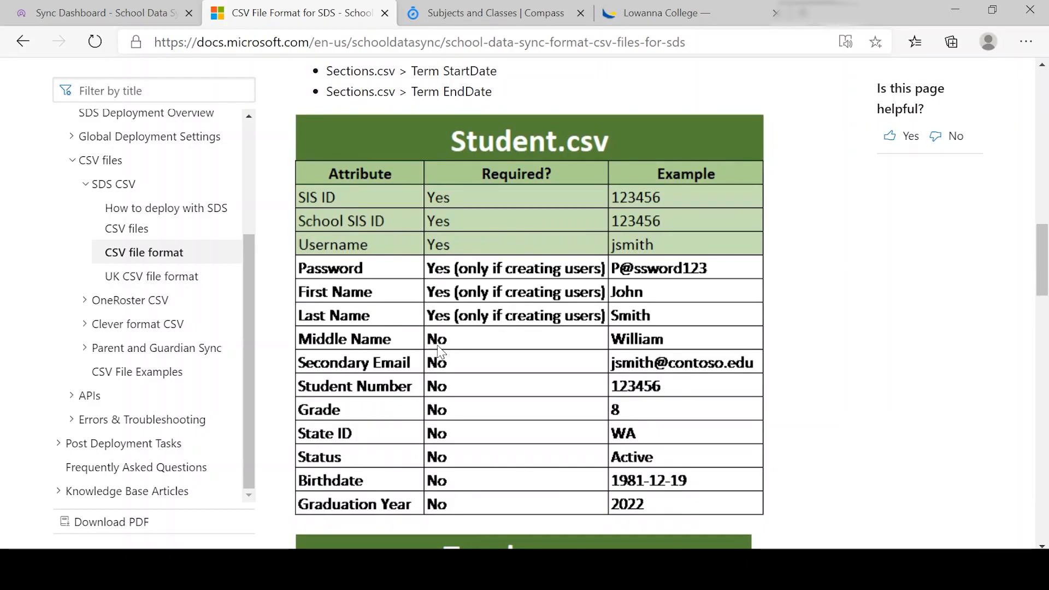
scroll("down", 3)
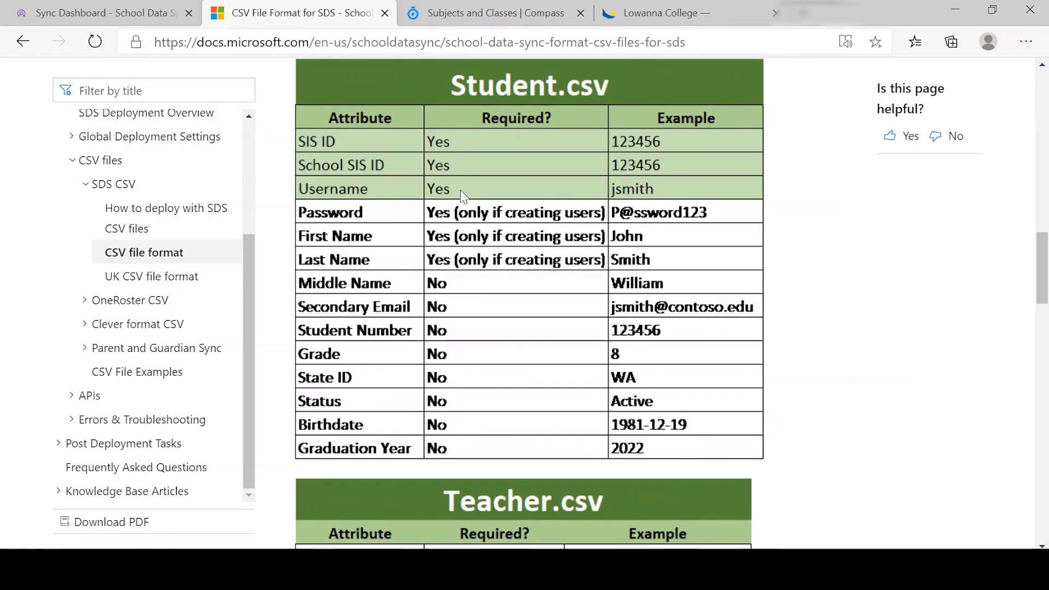
mouse_move(518, 347)
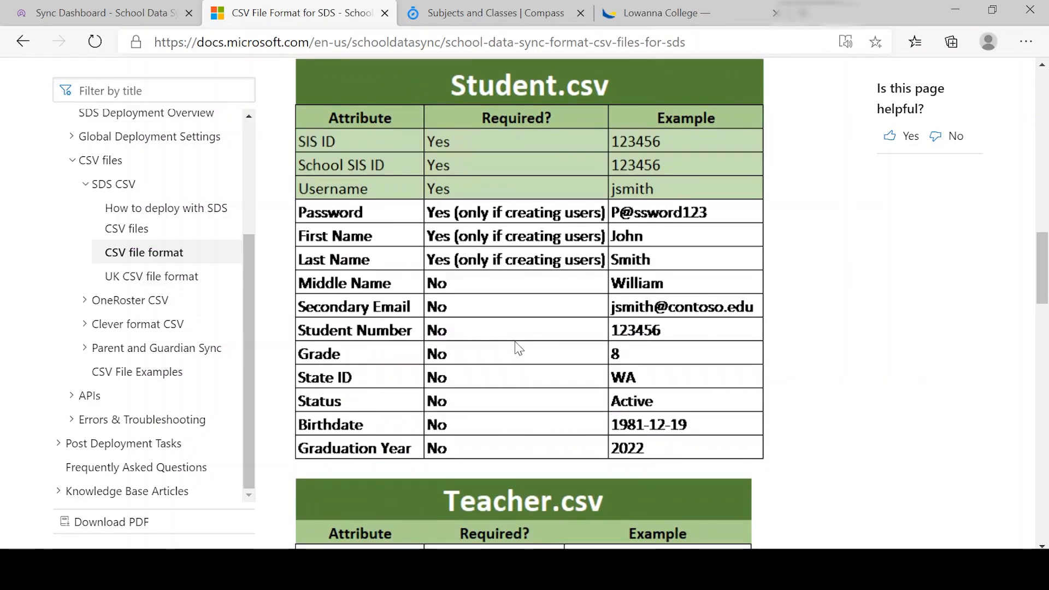
Scroll through the Teacher.csv attribute table down to the School.csv table.
scroll("down", 3)
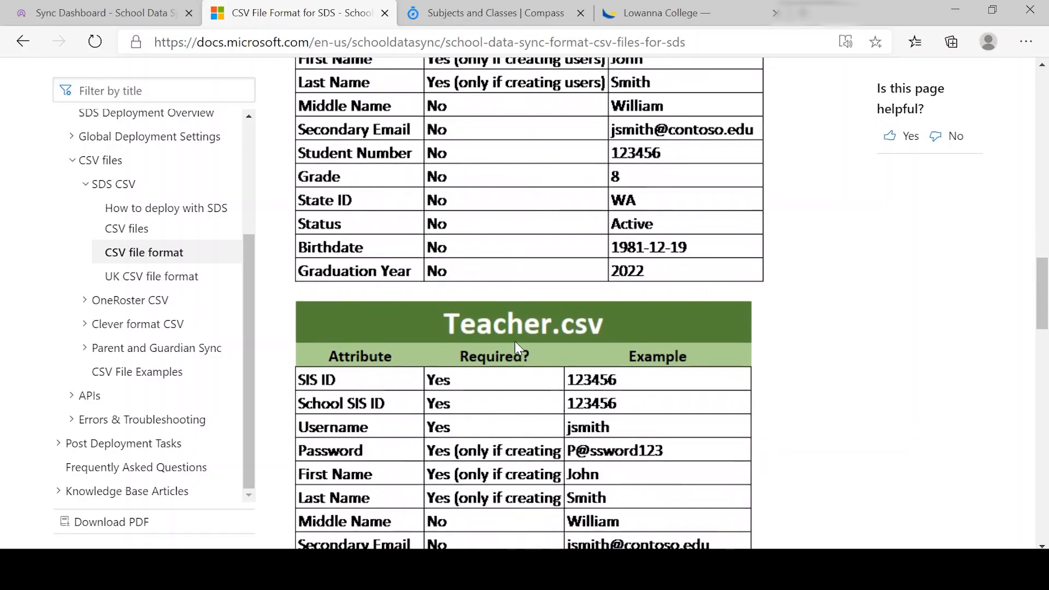
scroll("up", 3)
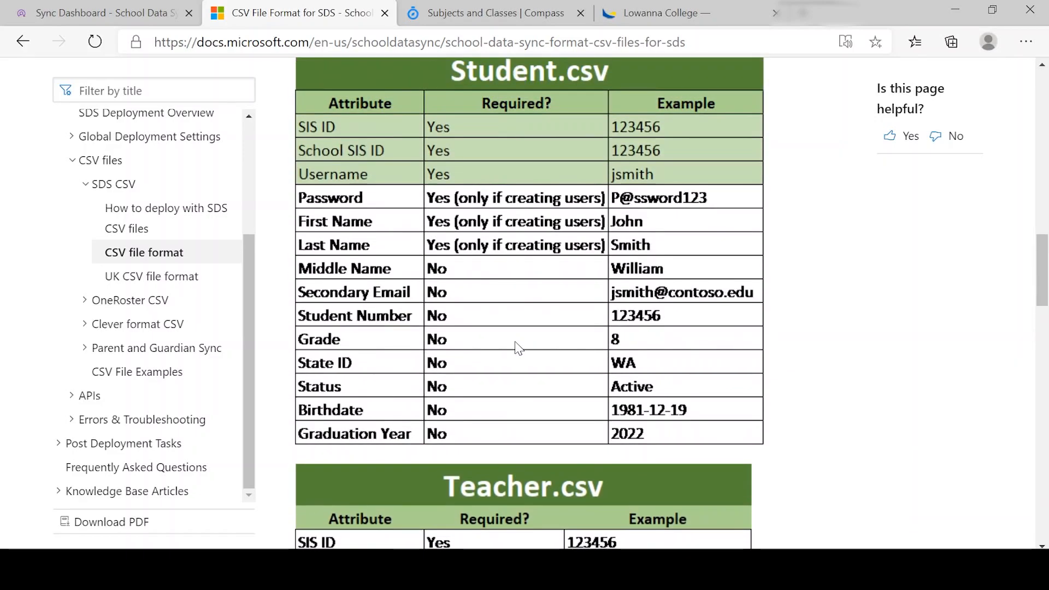
mouse_move(351, 164)
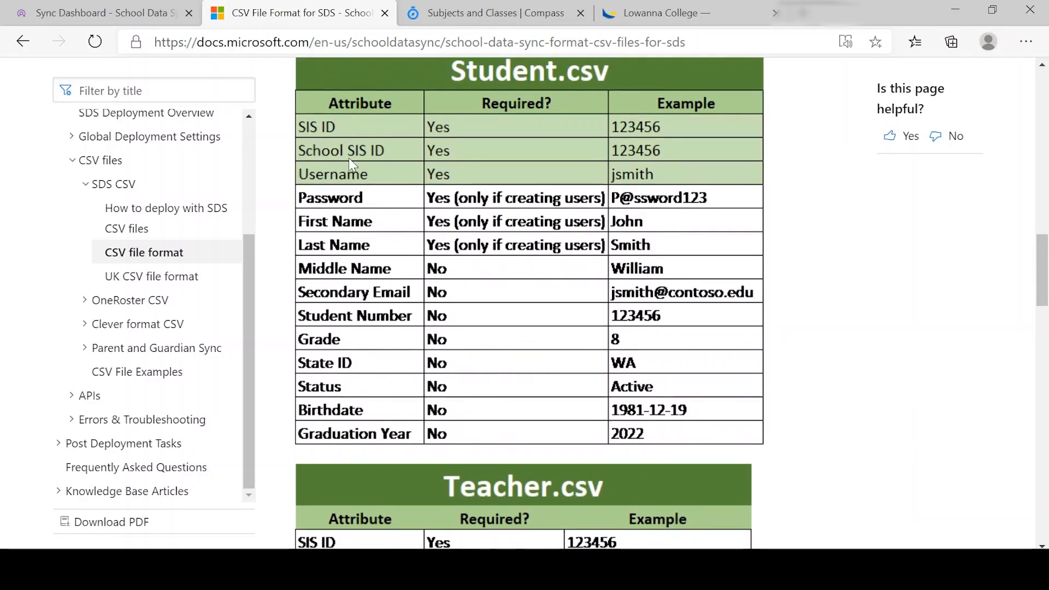
scroll("down", 3)
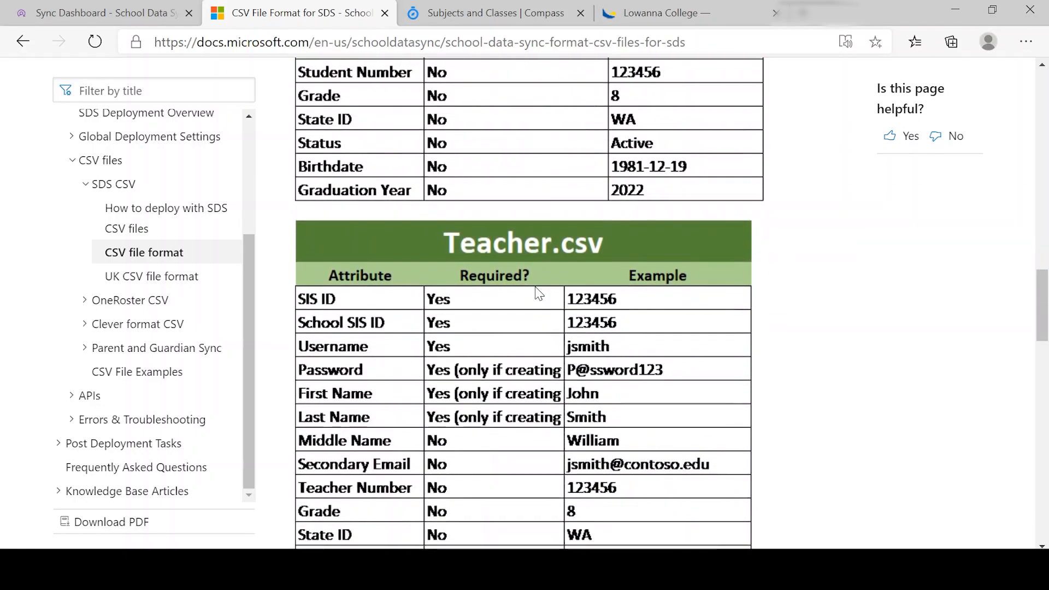
scroll("down", 3)
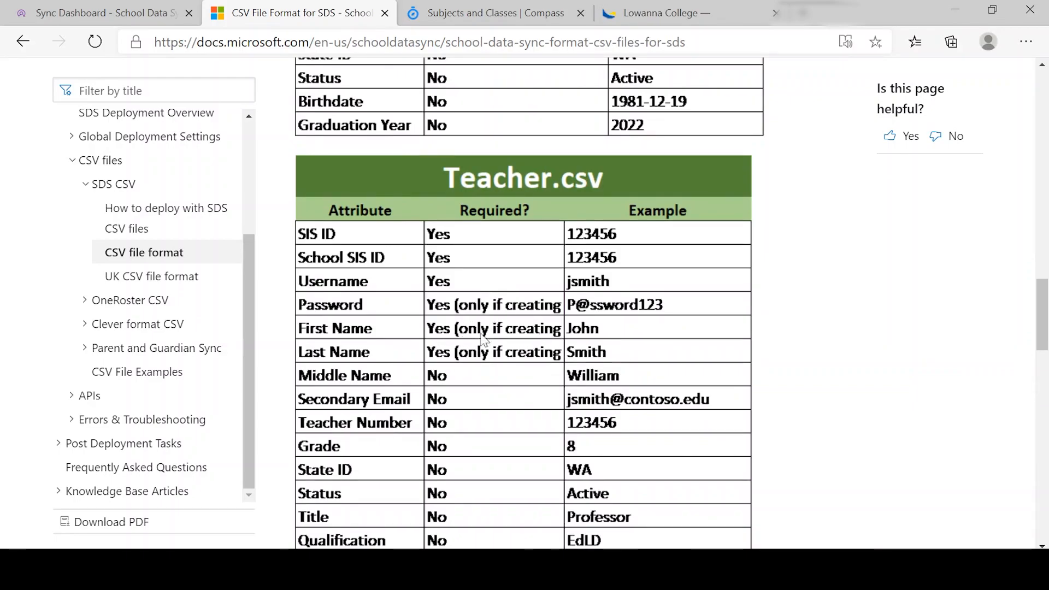
scroll("down", 3)
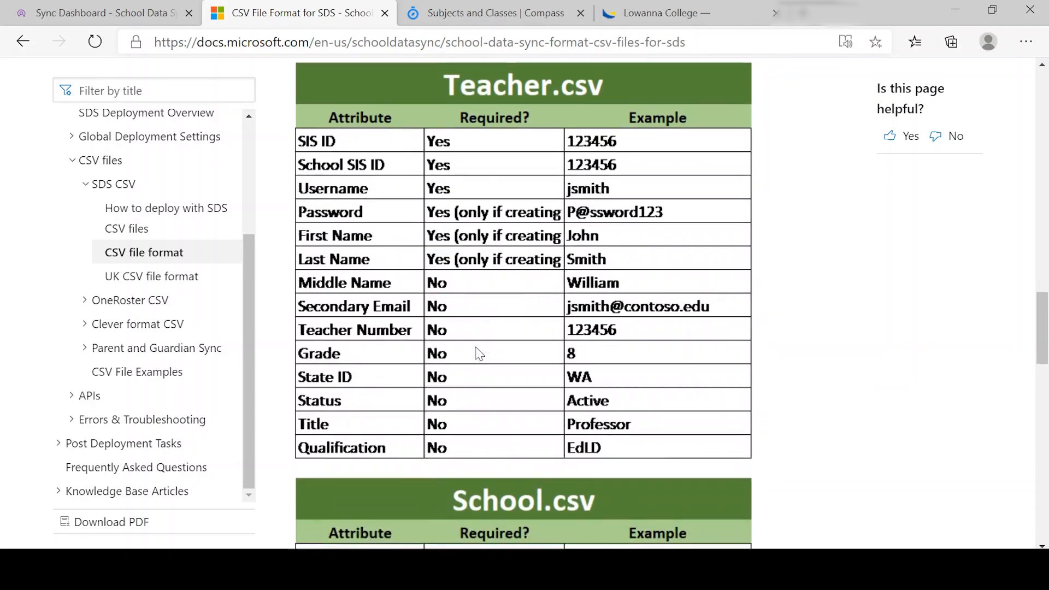
scroll("down", 3)
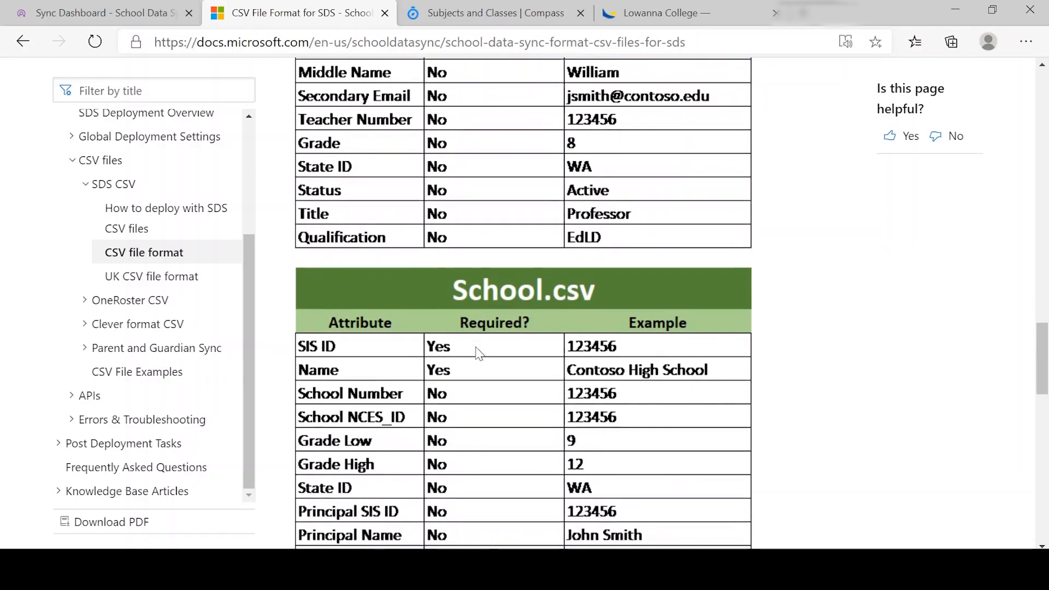
scroll("down", 3)
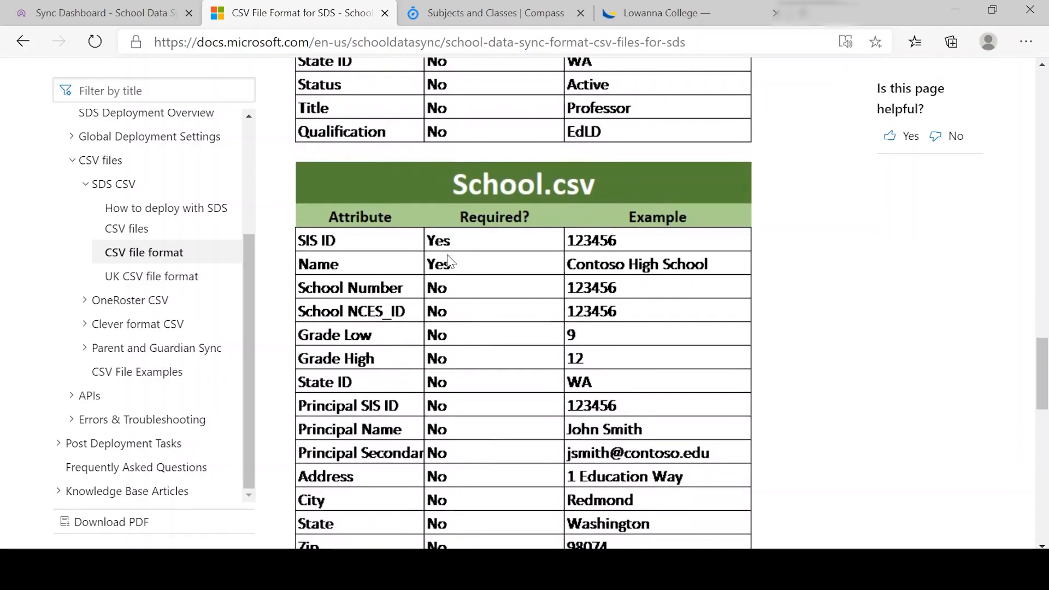
mouse_move(495, 384)
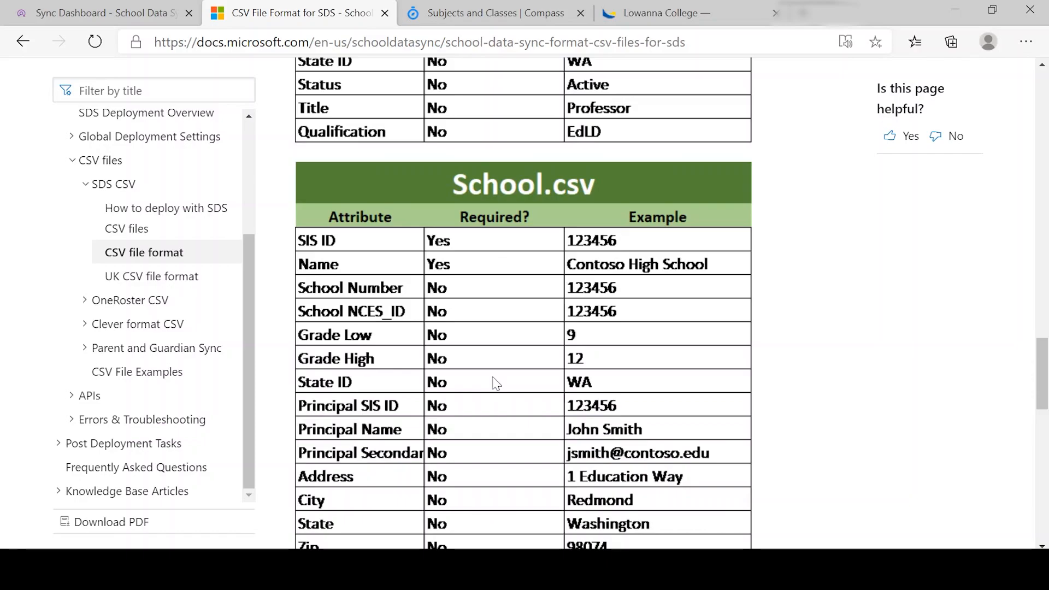
Review the remaining tables, then open School.csv from the TeamsExporttest folder in Excel.
scroll("down", 3)
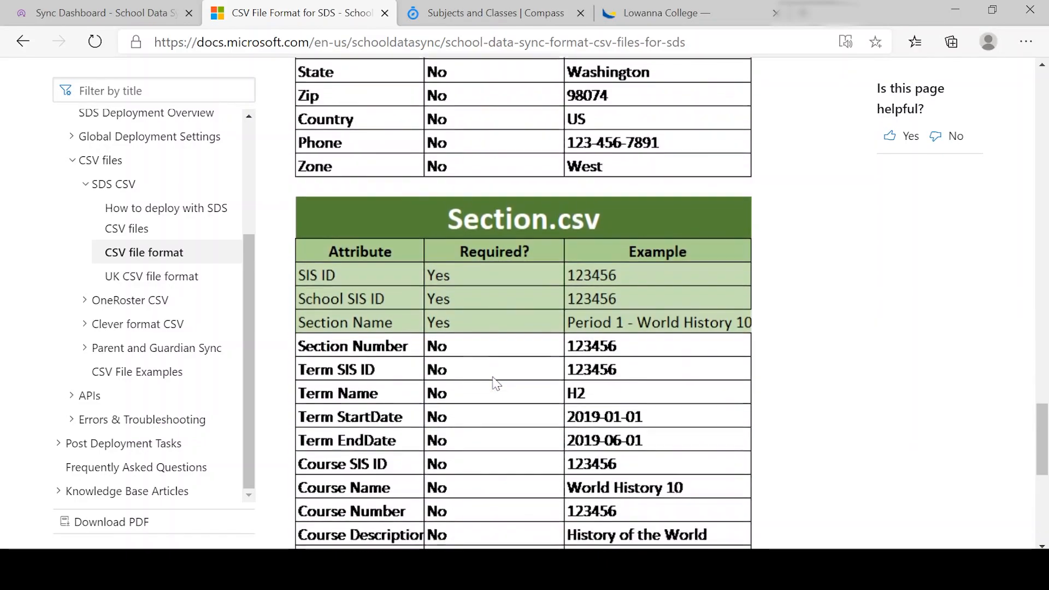
scroll("down", 3)
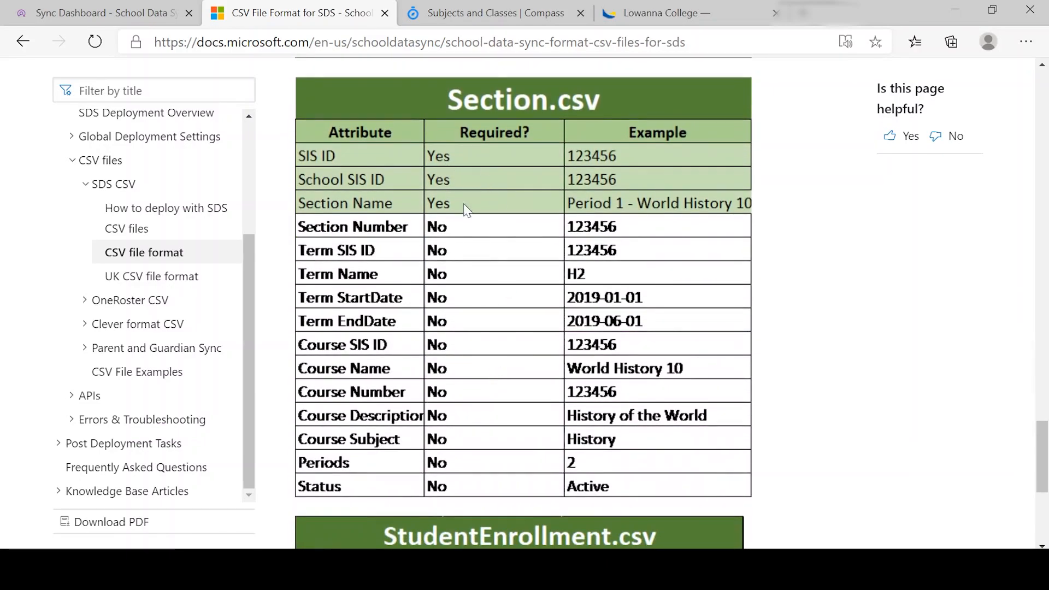
mouse_move(483, 205)
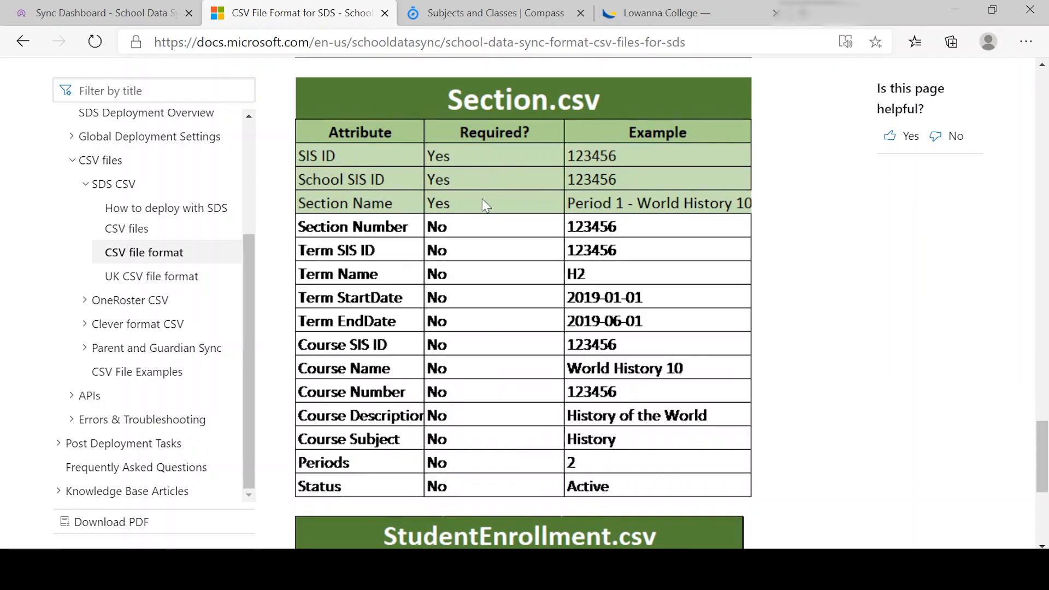
mouse_move(438, 221)
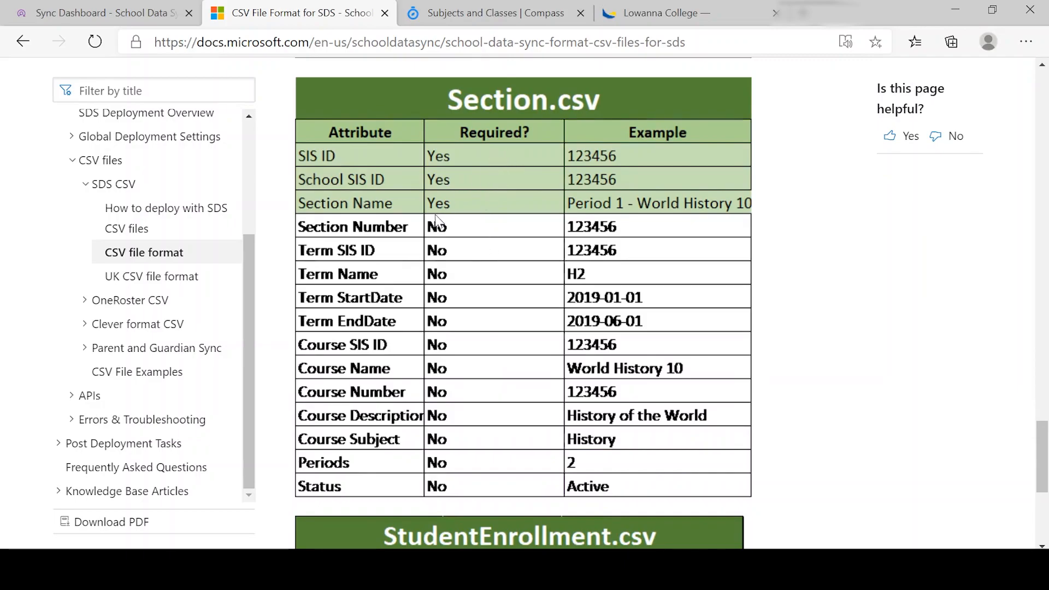
mouse_move(375, 230)
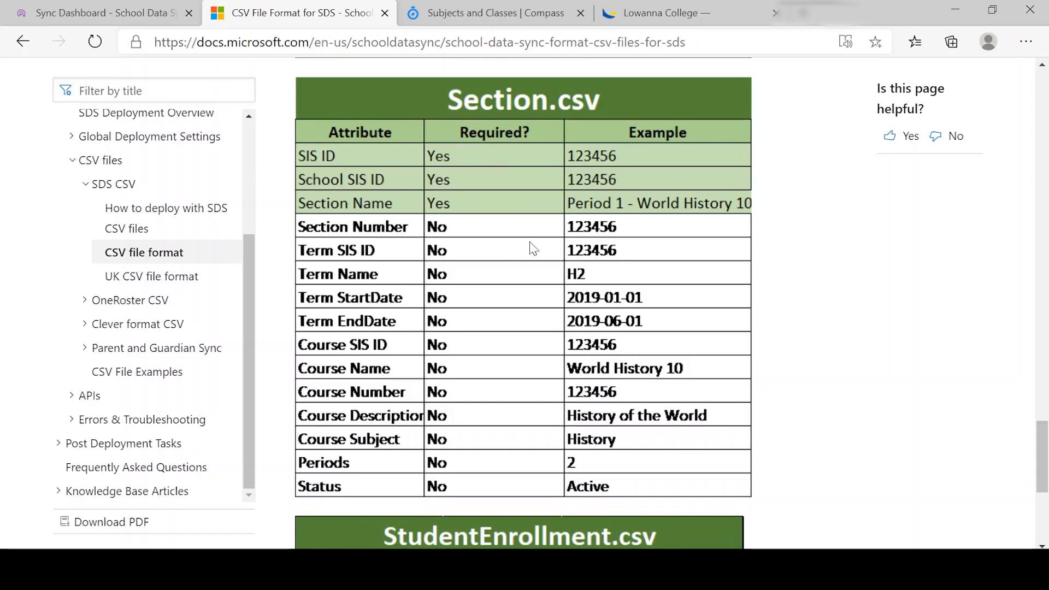
scroll("down", 3)
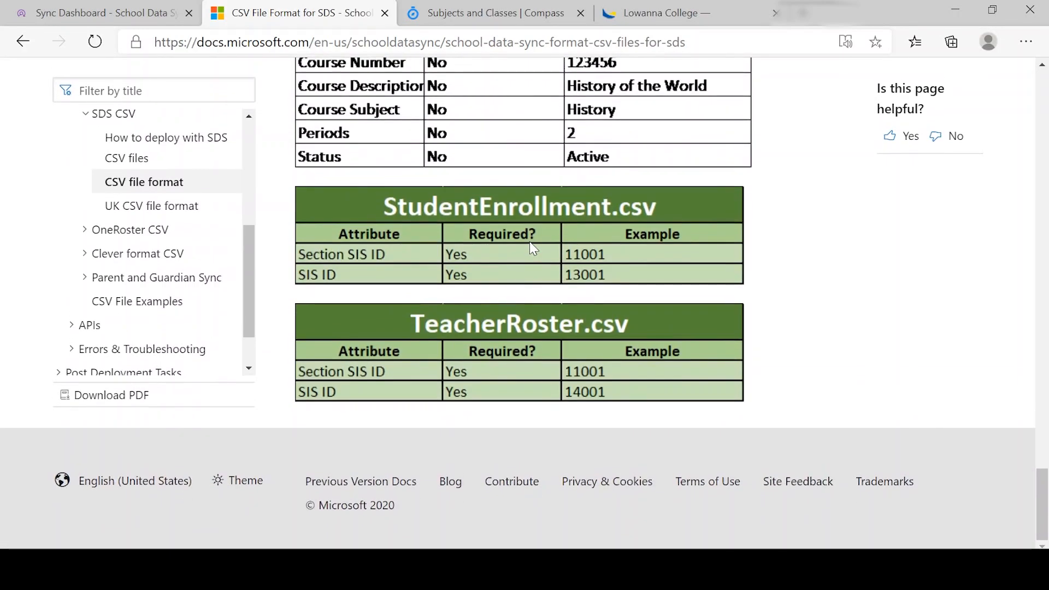
mouse_move(518, 278)
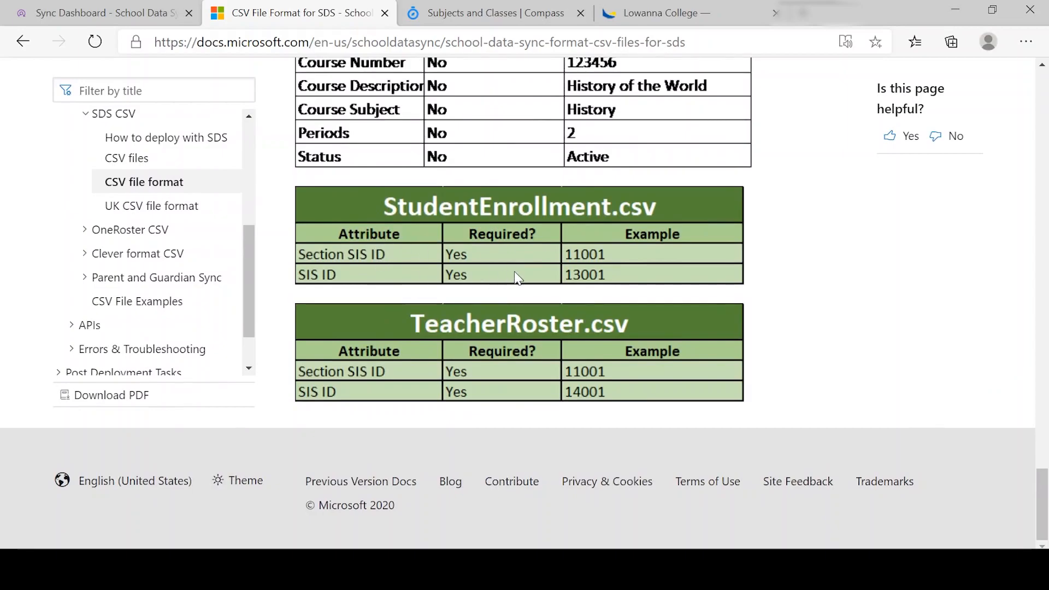
mouse_move(512, 369)
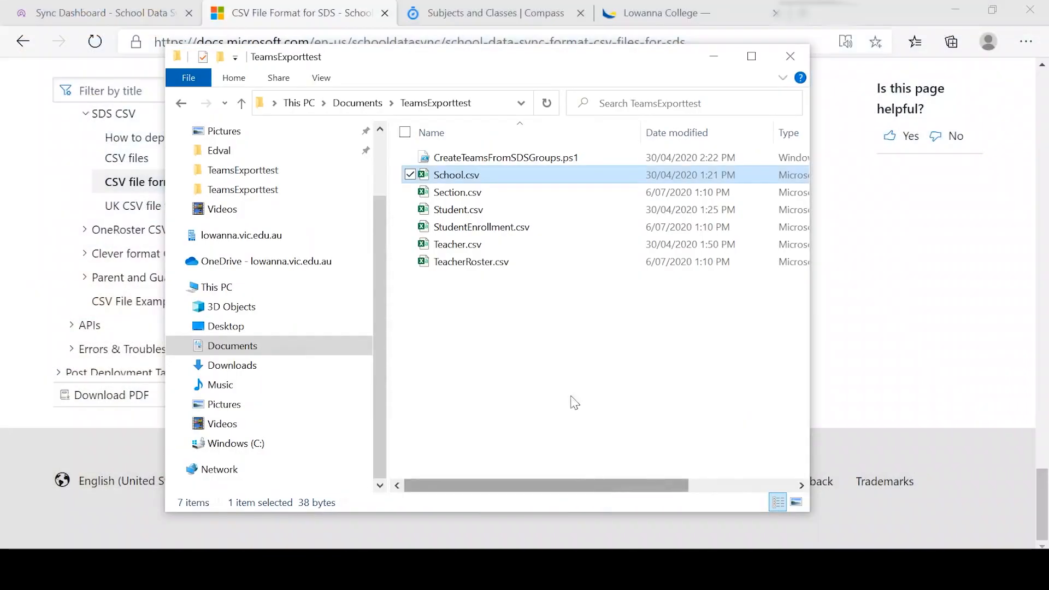
mouse_move(460, 175)
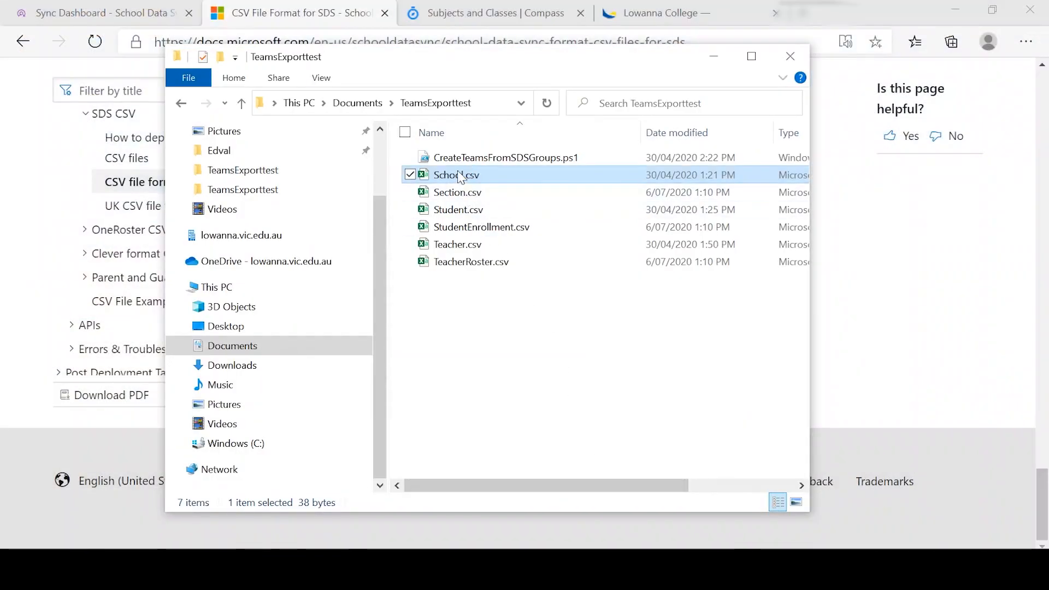
double_click(455, 174)
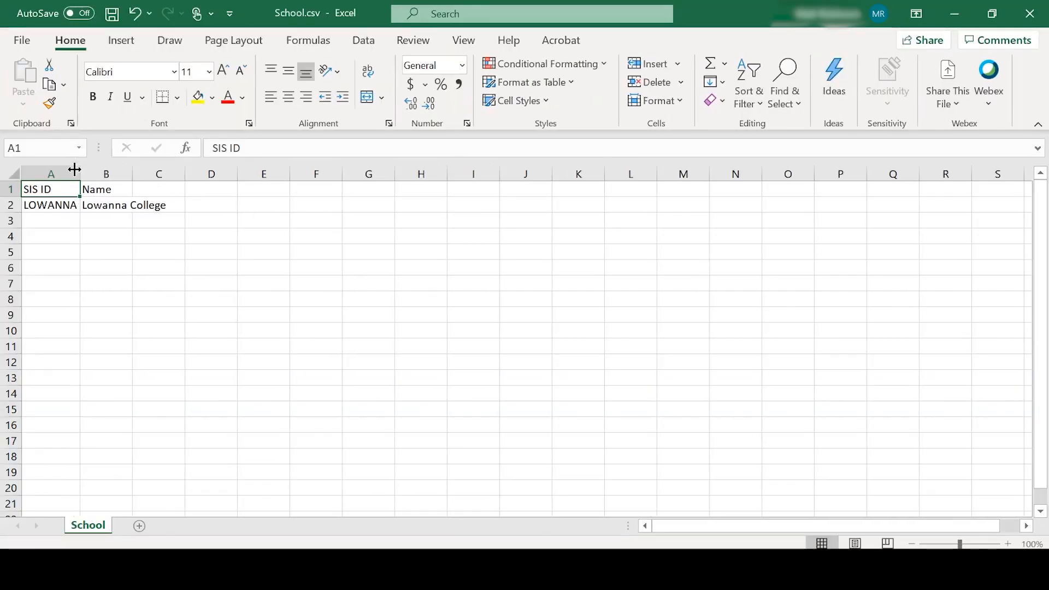
mouse_move(359, 213)
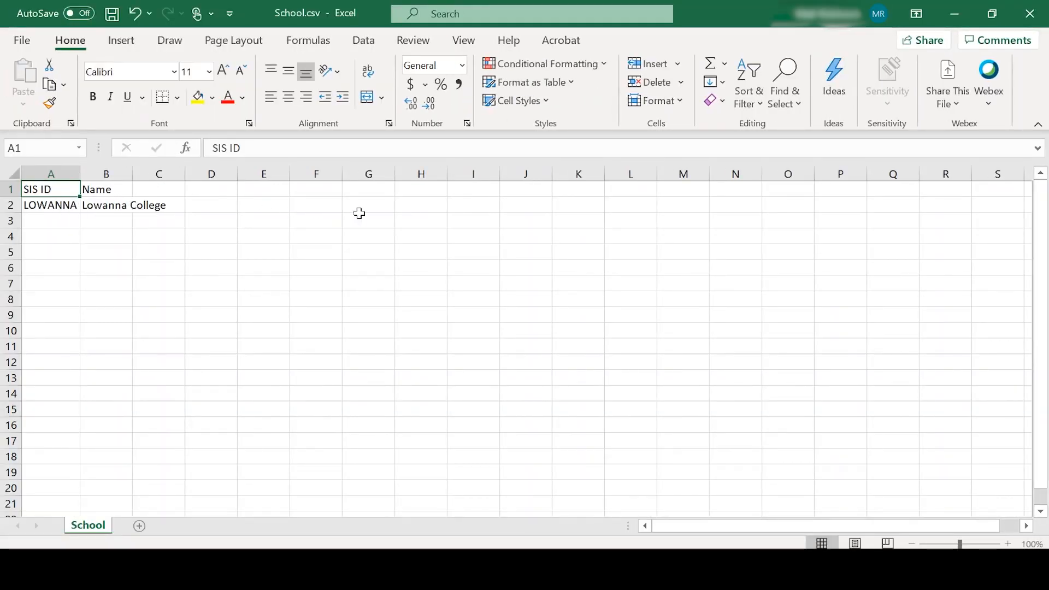
Close School.csv in Excel without saving changes.
left_click(1030, 13)
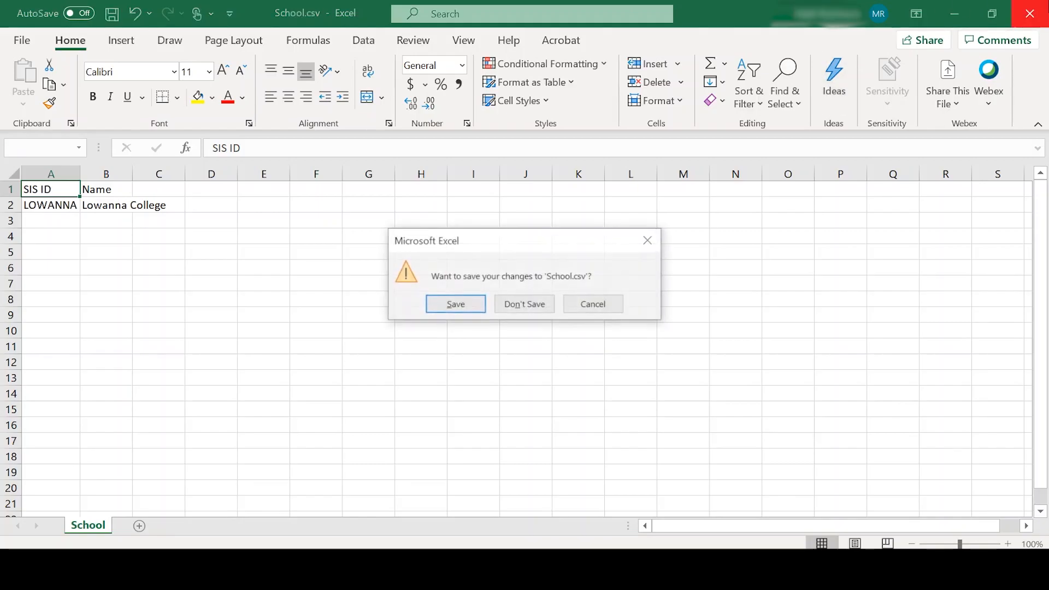
mouse_move(524, 305)
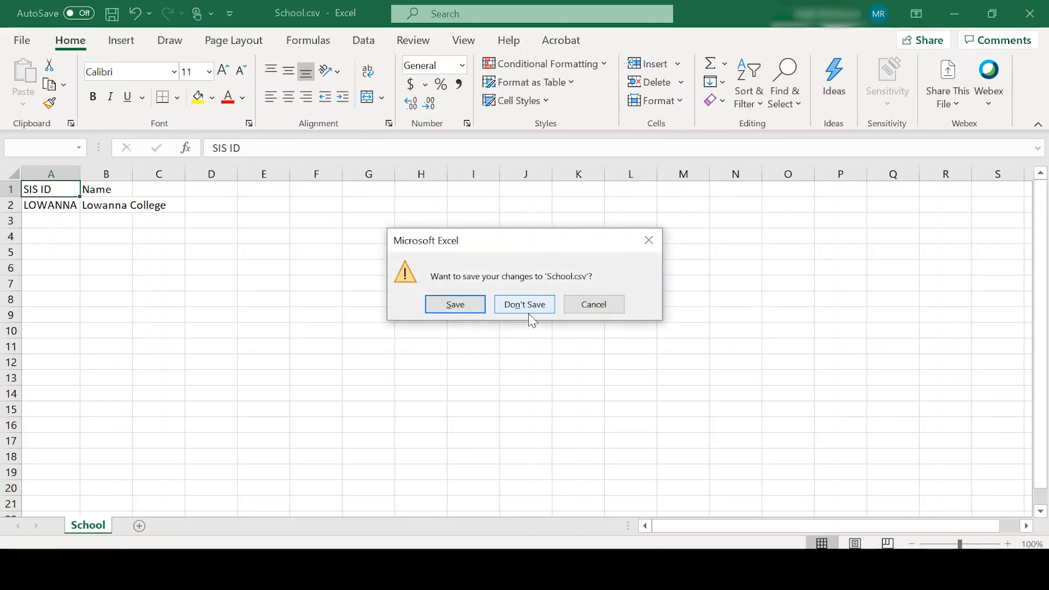
left_click(525, 304)
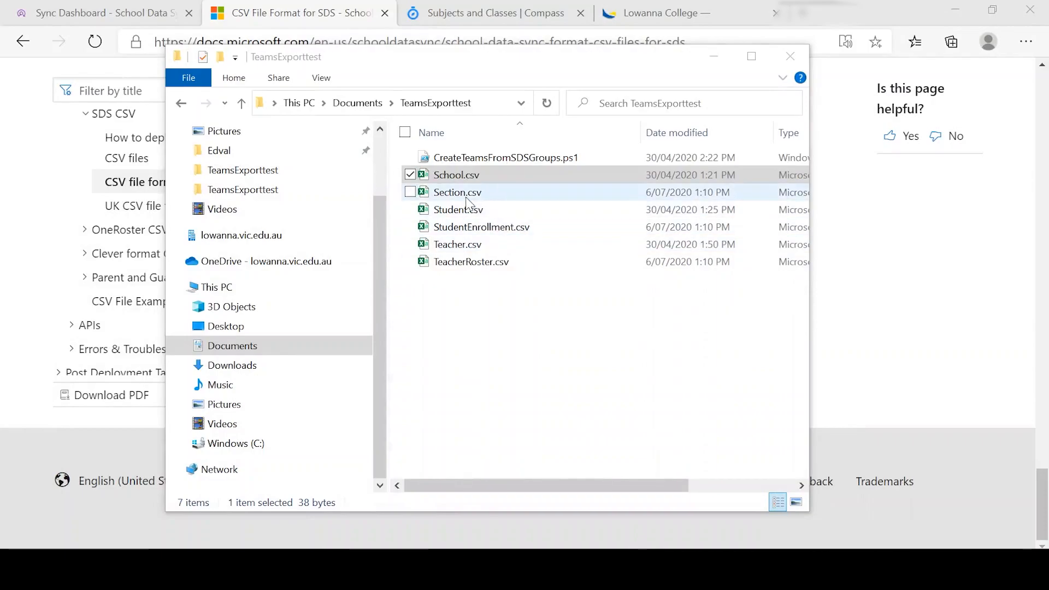
Open Section.csv and autofit all columns to show full headers.
double_click(457, 192)
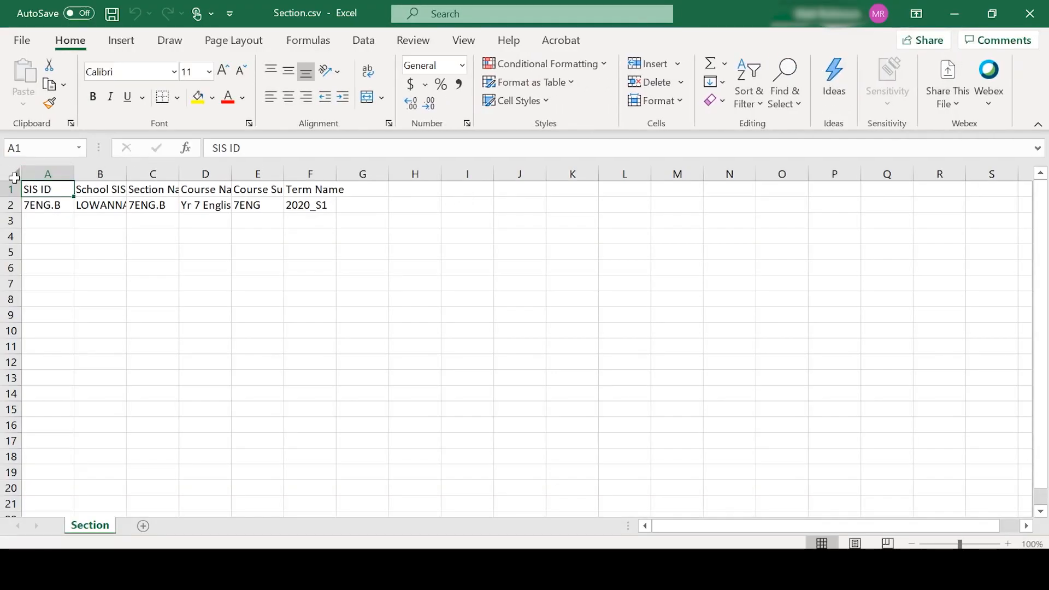
left_click(13, 174)
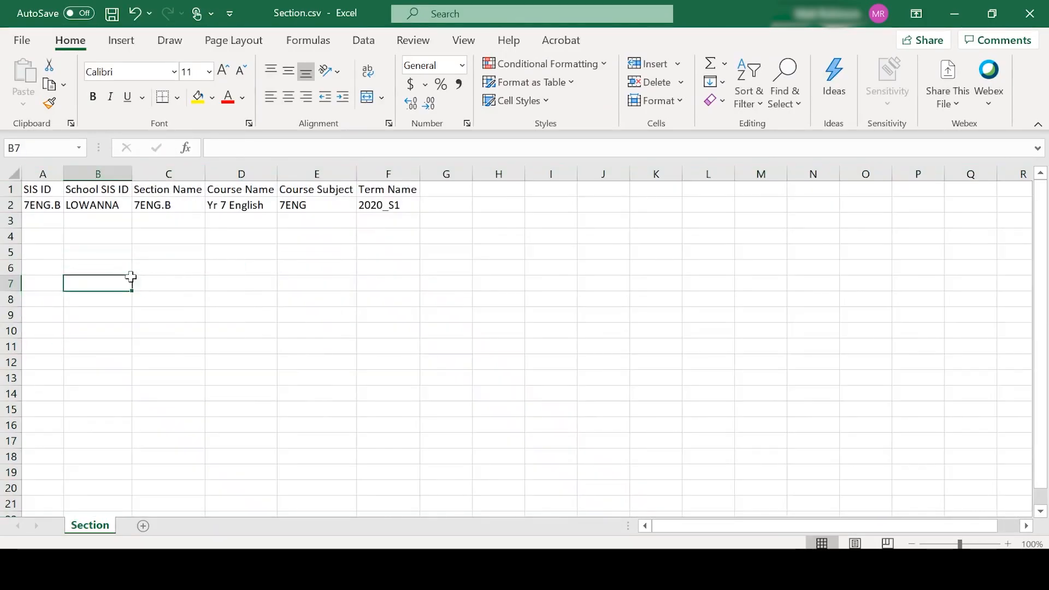
Review the 7ENG.B section row (SIS ID, School, Section, Course, Subject, Term), then close the workbook.
left_click(42, 204)
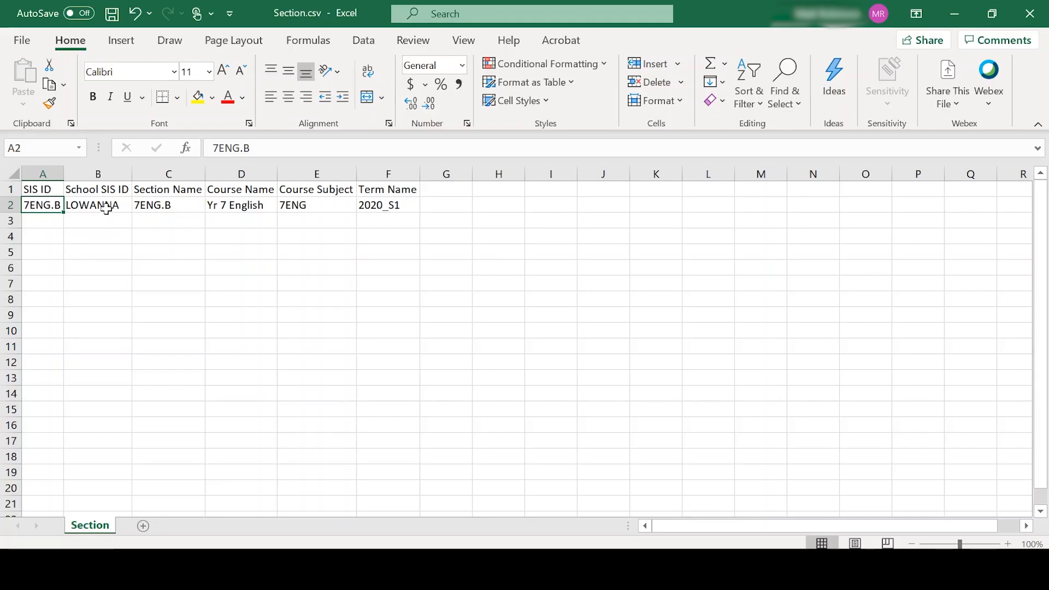
left_click(97, 204)
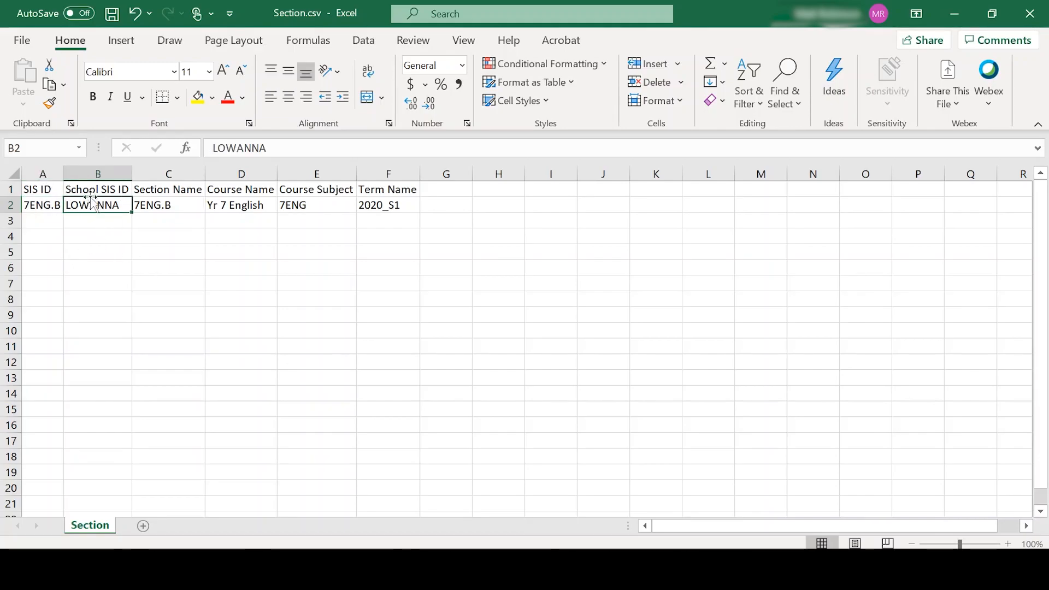
left_click(168, 205)
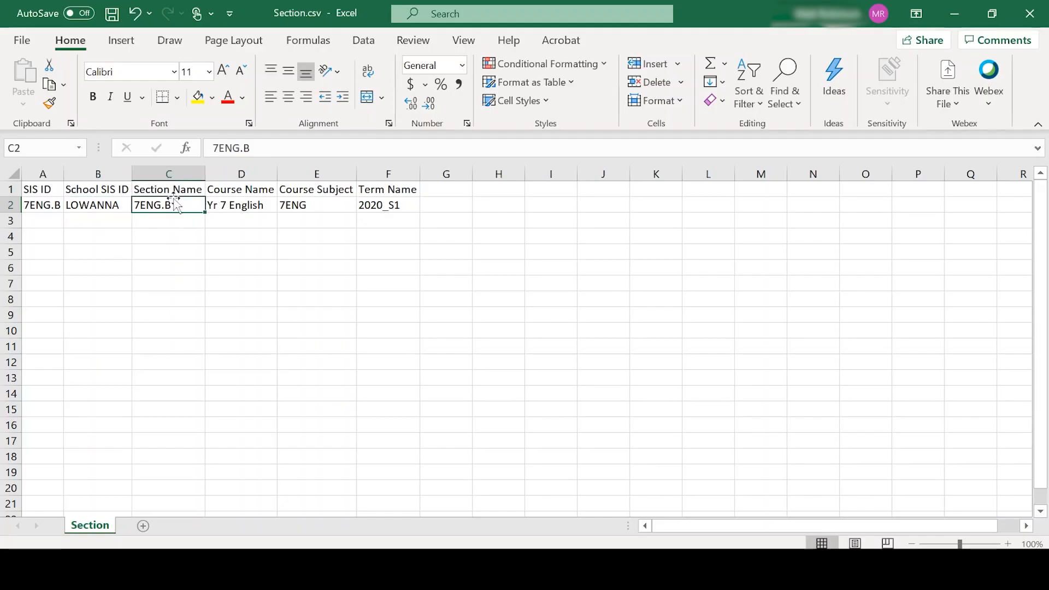
left_click(241, 204)
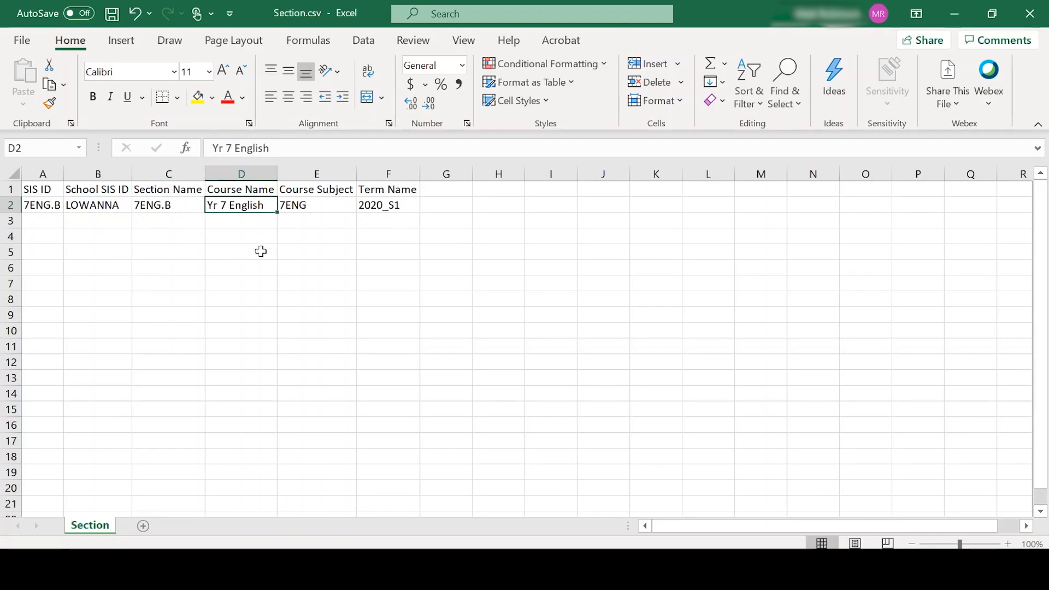
mouse_move(288, 231)
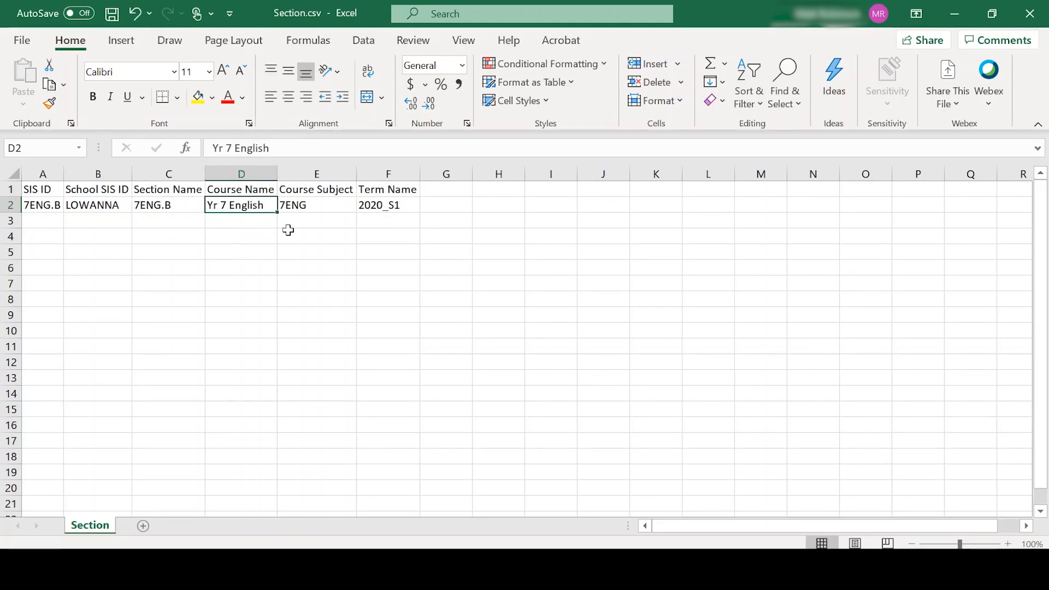
left_click(317, 204)
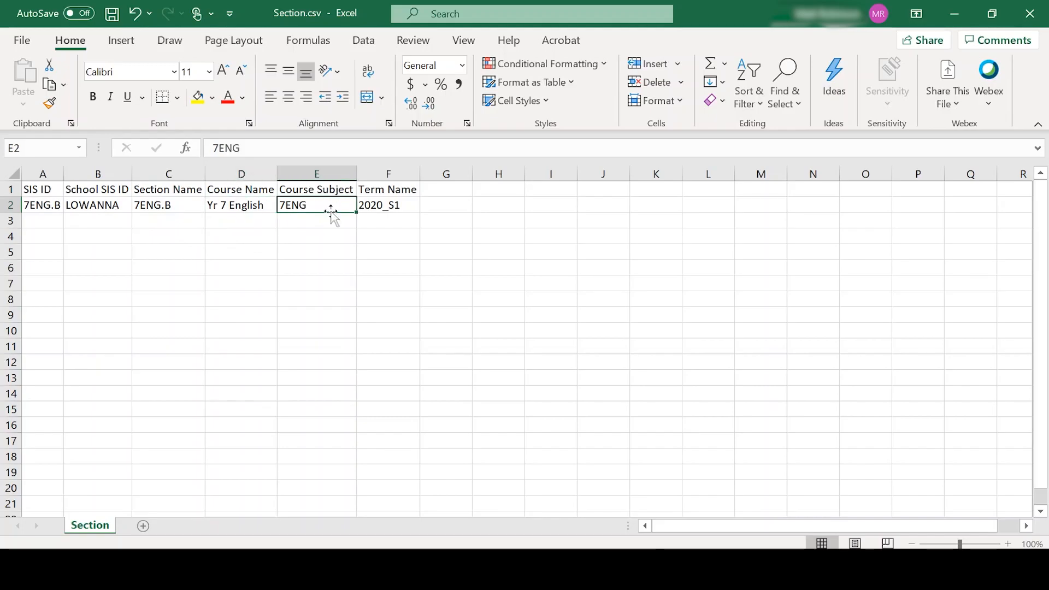
left_click(388, 204)
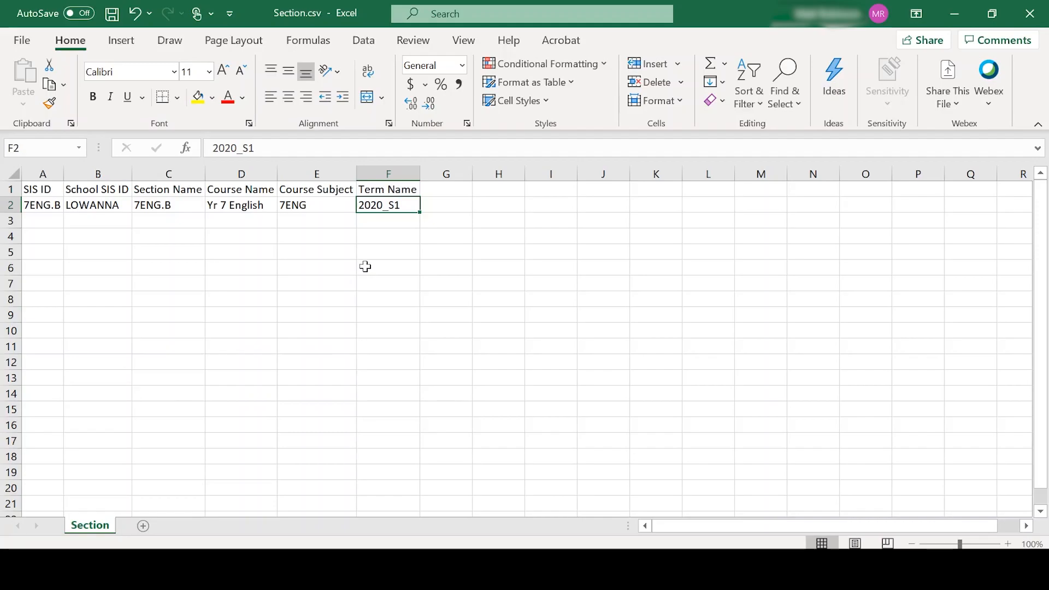
left_click(1031, 13)
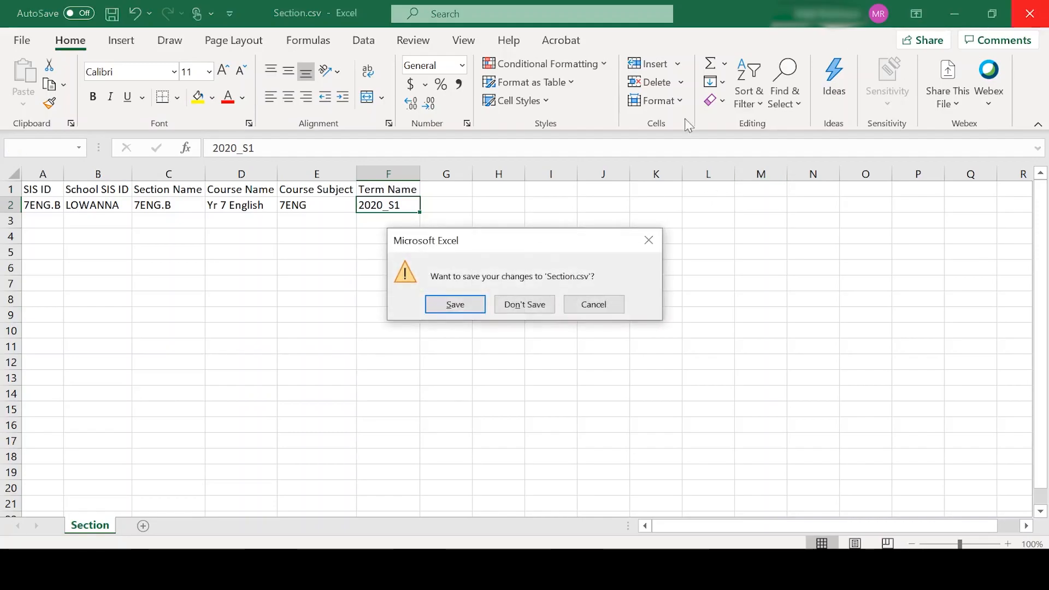
Discard changes to Section.csv and open StudentEnrollment.csv in Excel.
left_click(455, 305)
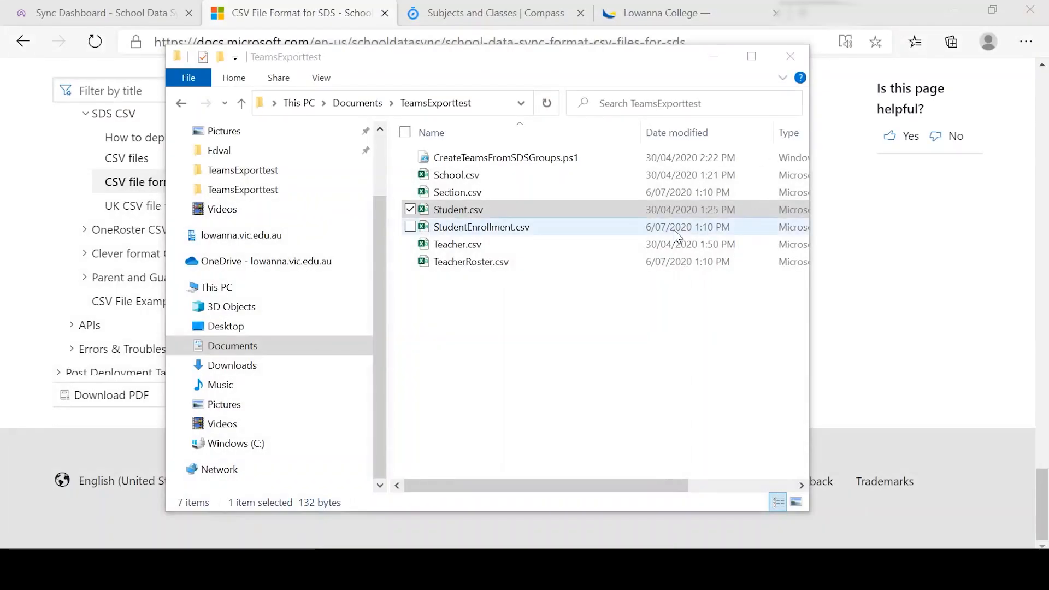
double_click(481, 227)
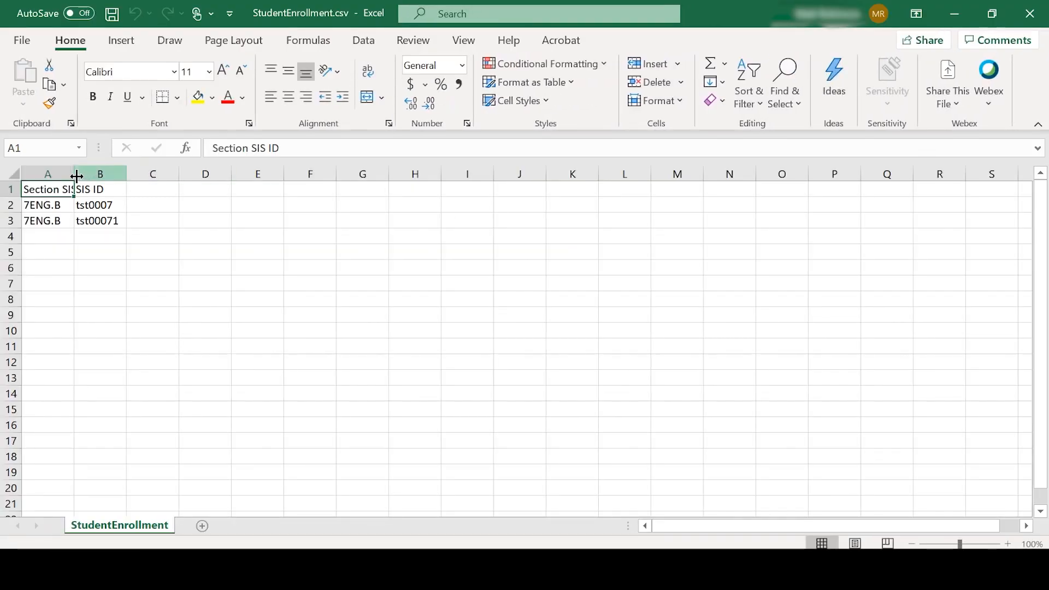
Widen column A in StudentEnrollment.csv, close it without saving, and open TeacherRoster.csv.
left_click_drag(75, 174, 108, 173)
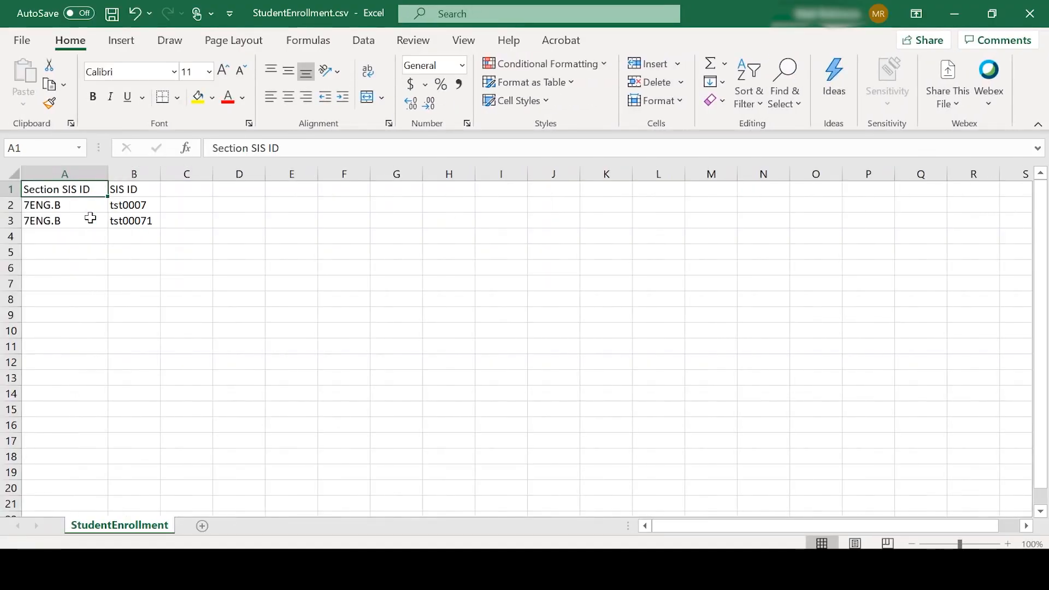
mouse_move(187, 322)
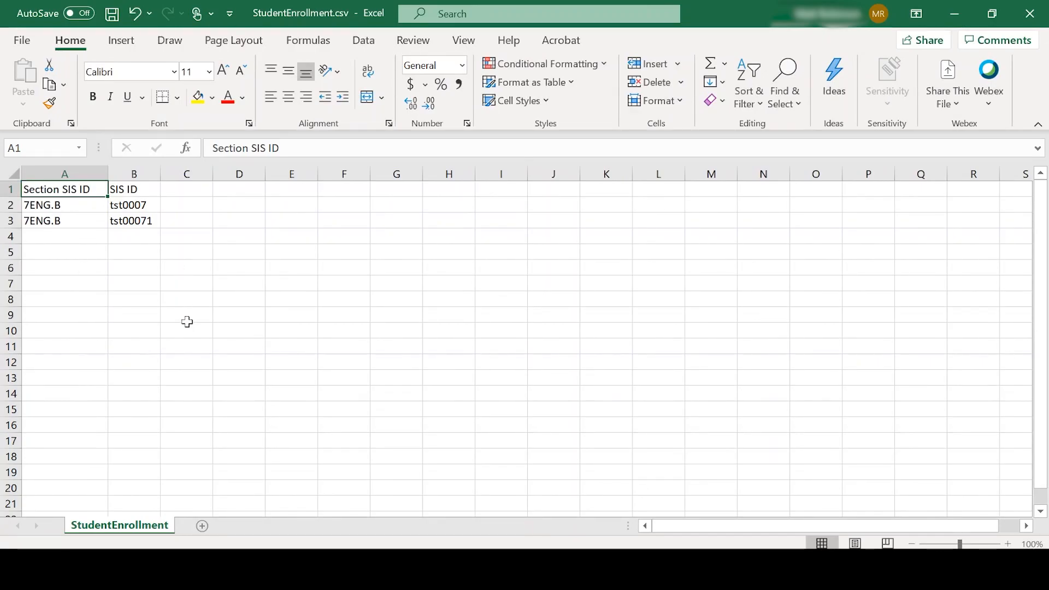
mouse_move(129, 282)
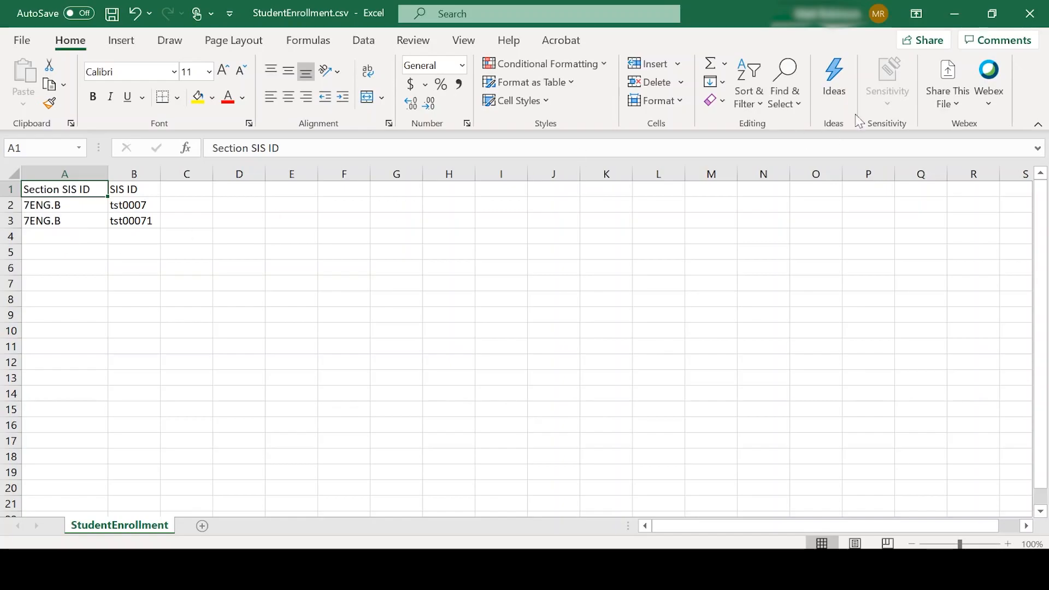
left_click(1030, 13)
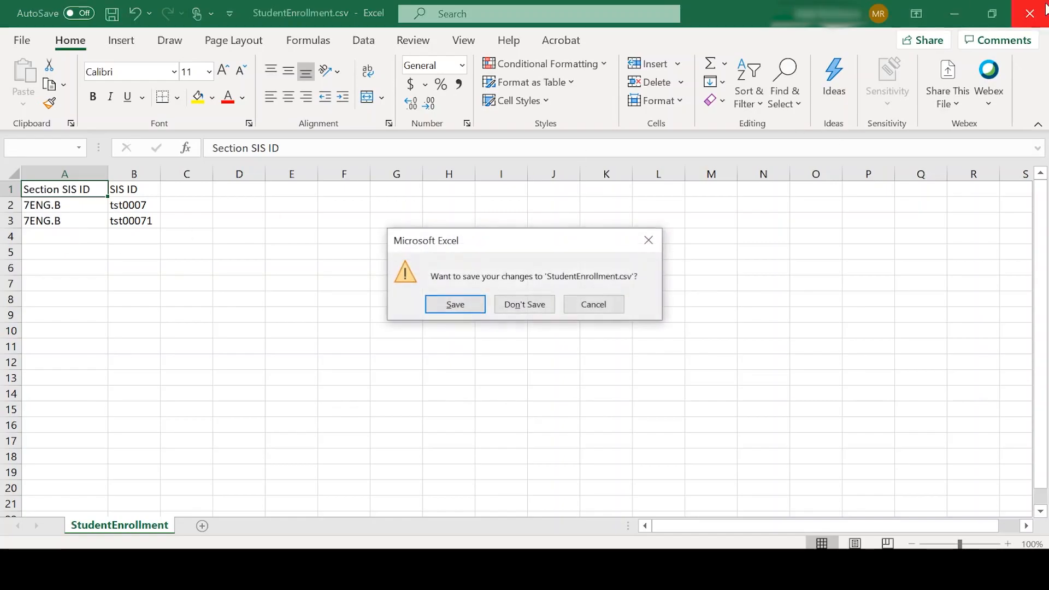
left_click(525, 305)
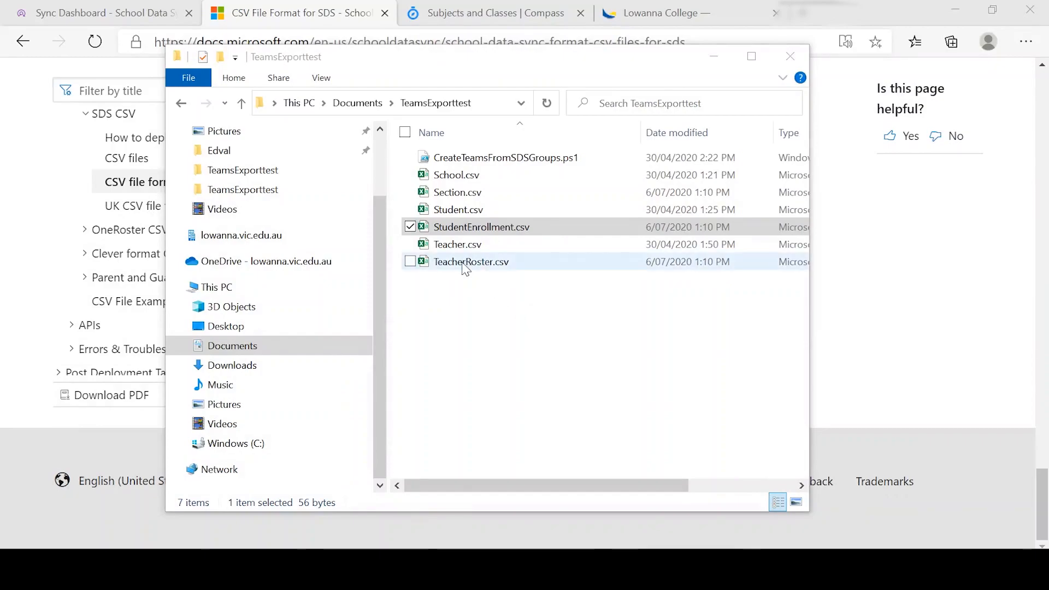
double_click(471, 261)
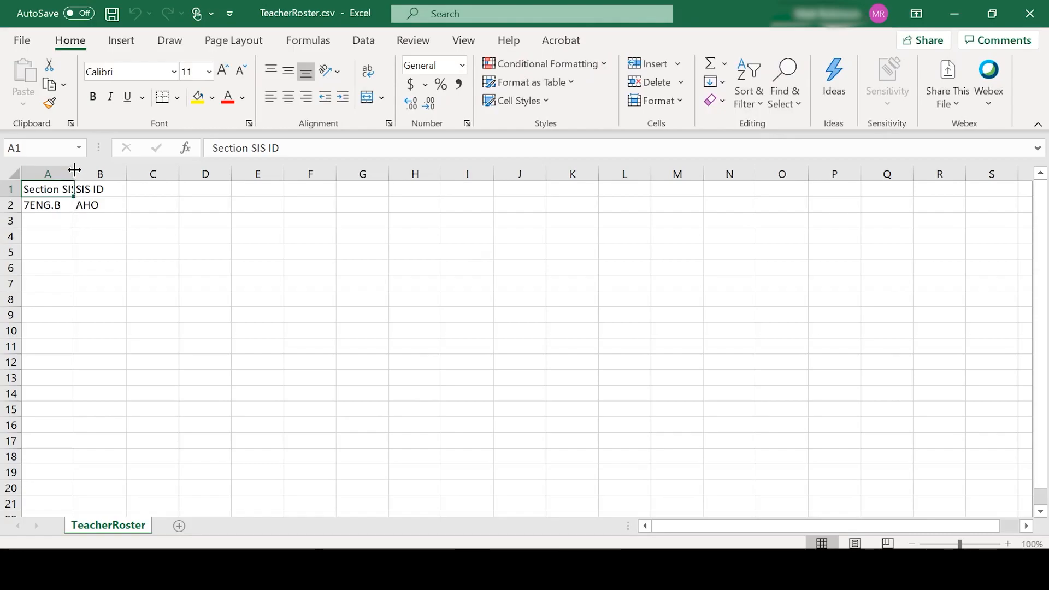
Widen column A in TeacherRoster.csv and close it without saving.
left_click_drag(73, 174, 94, 174)
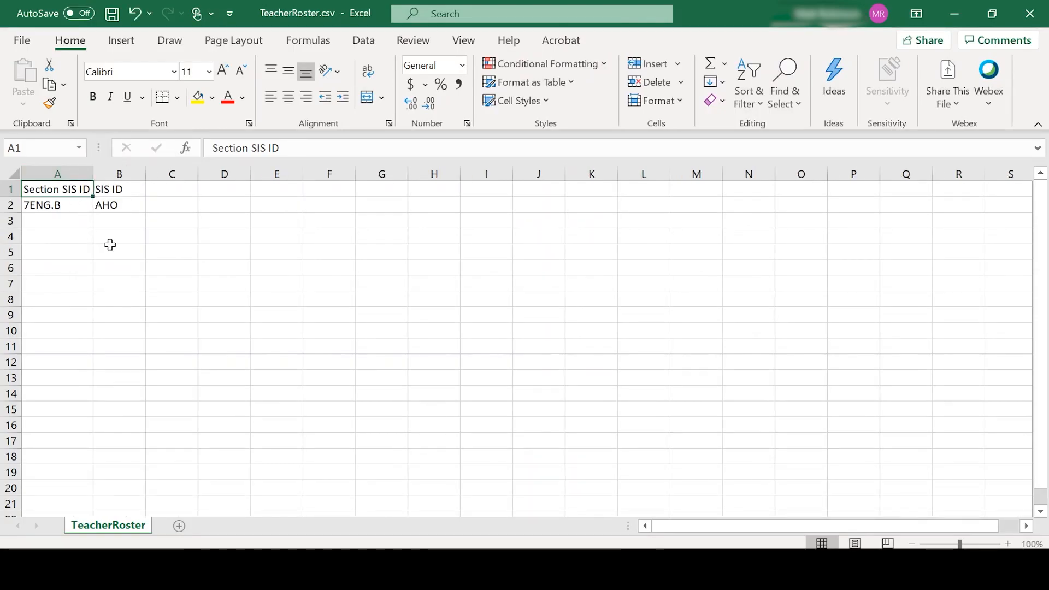
mouse_move(75, 208)
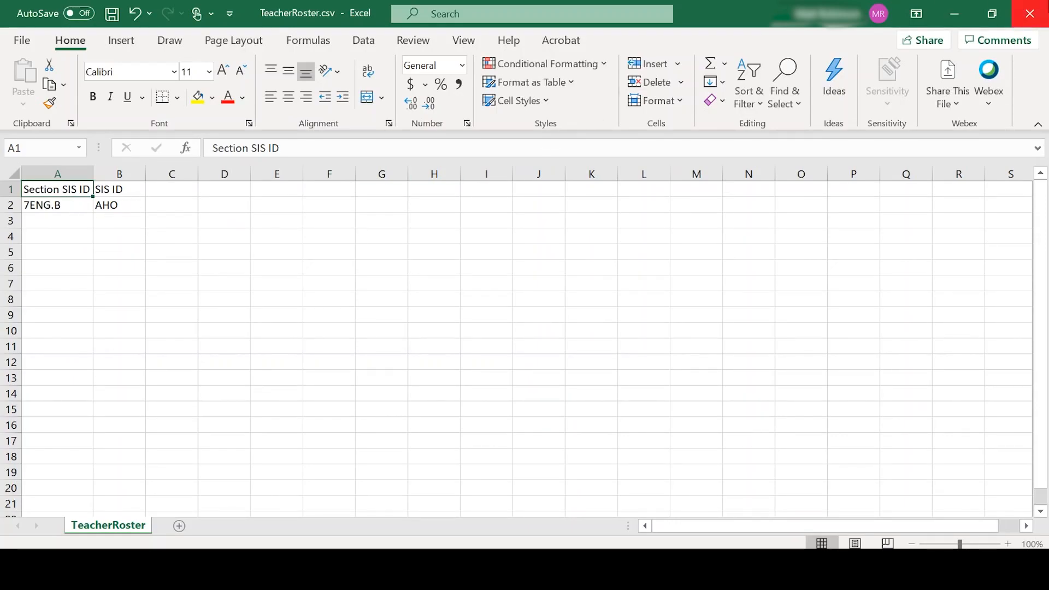
left_click(1029, 13)
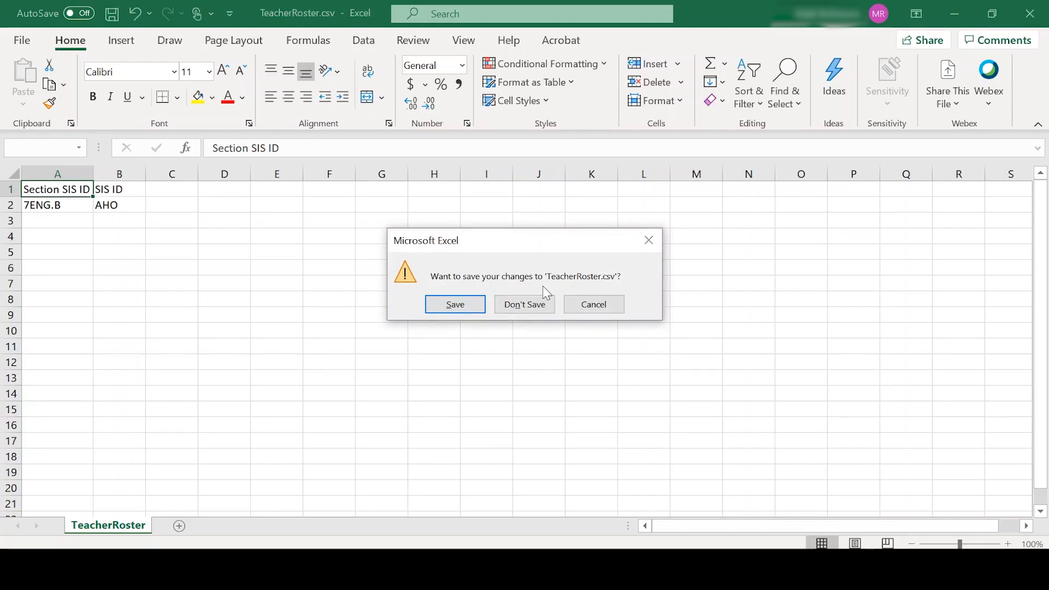
left_click(524, 305)
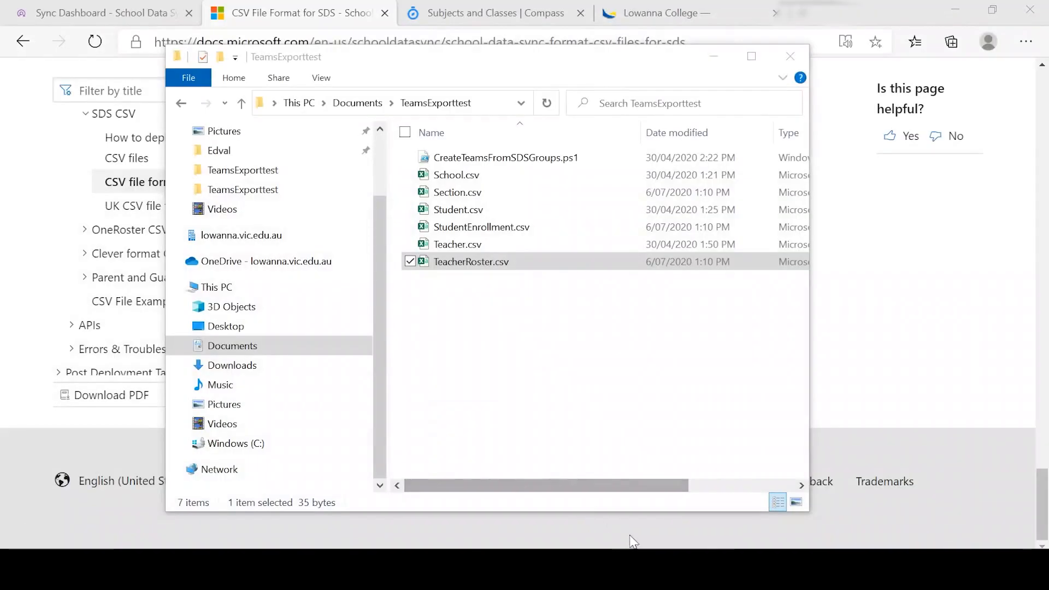